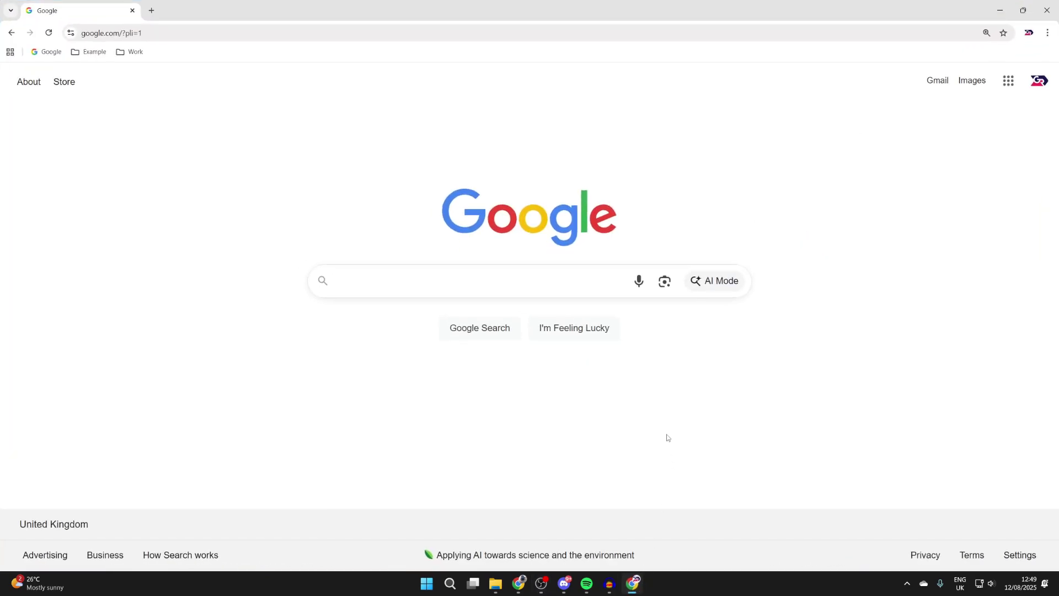
Search Google for 'battlefield 6' and open the 'Battlefield™ 6 Home - Electronic Arts' result.
{"action": "type", "text": "b"}
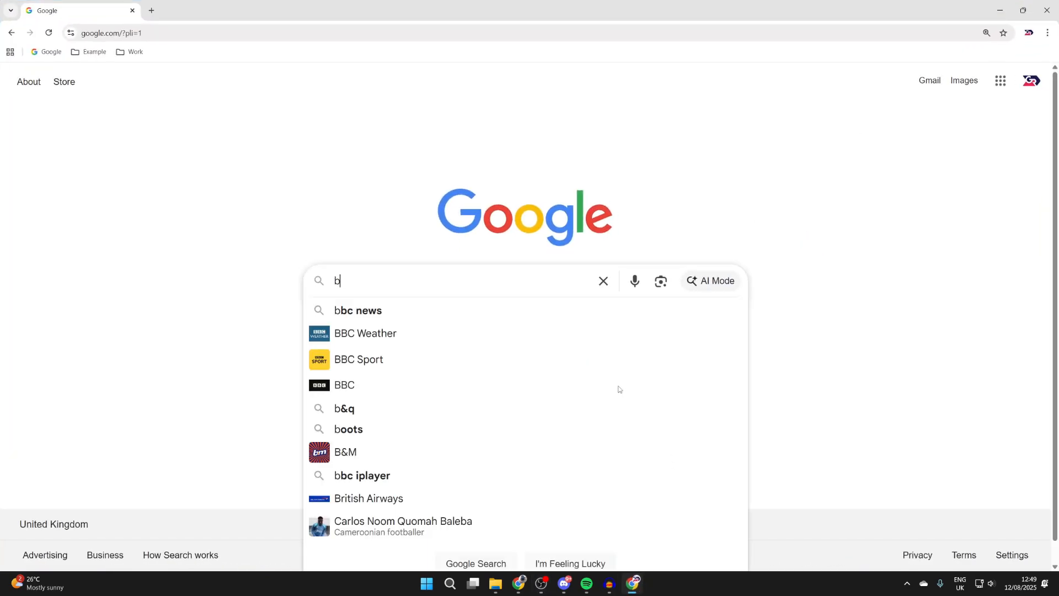
{"action": "type", "text": "attlefield 6"}
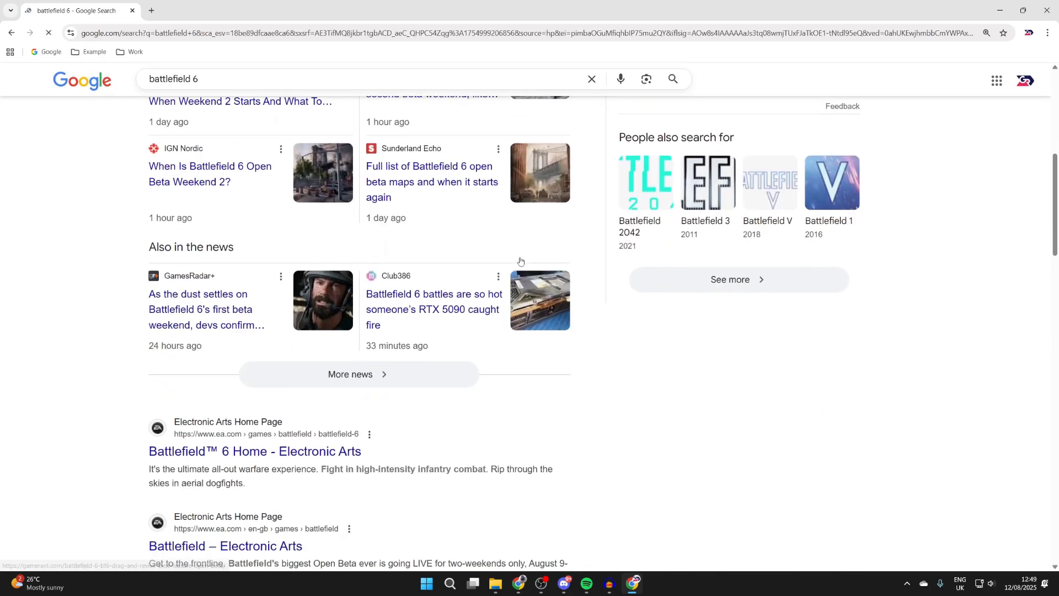
{"action": "scroll", "scroll_direction": "down", "scroll_amount": 3}
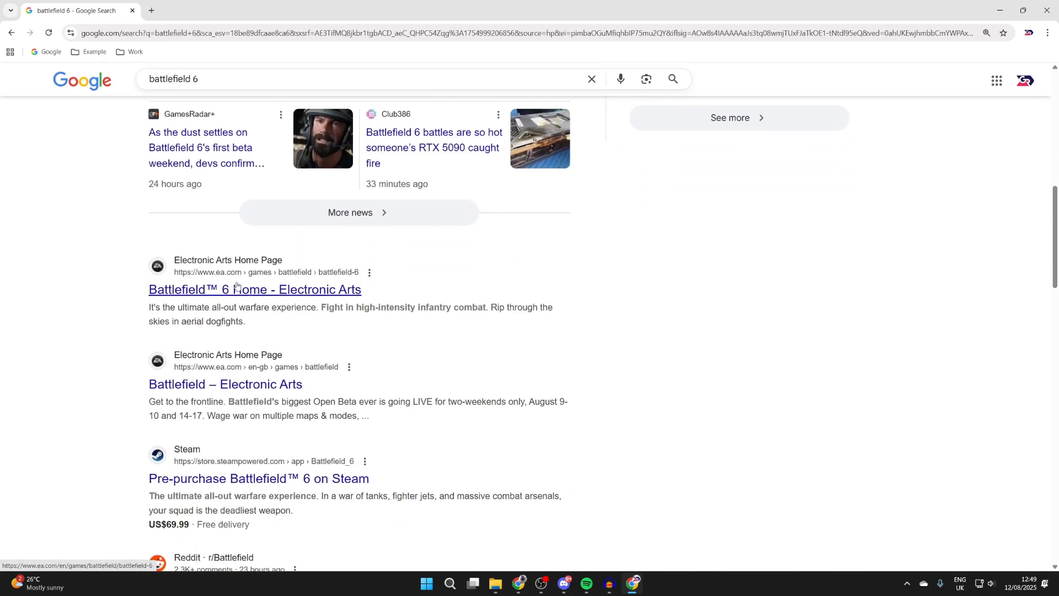
{"action": "left_click", "coordinate": [255, 289]}
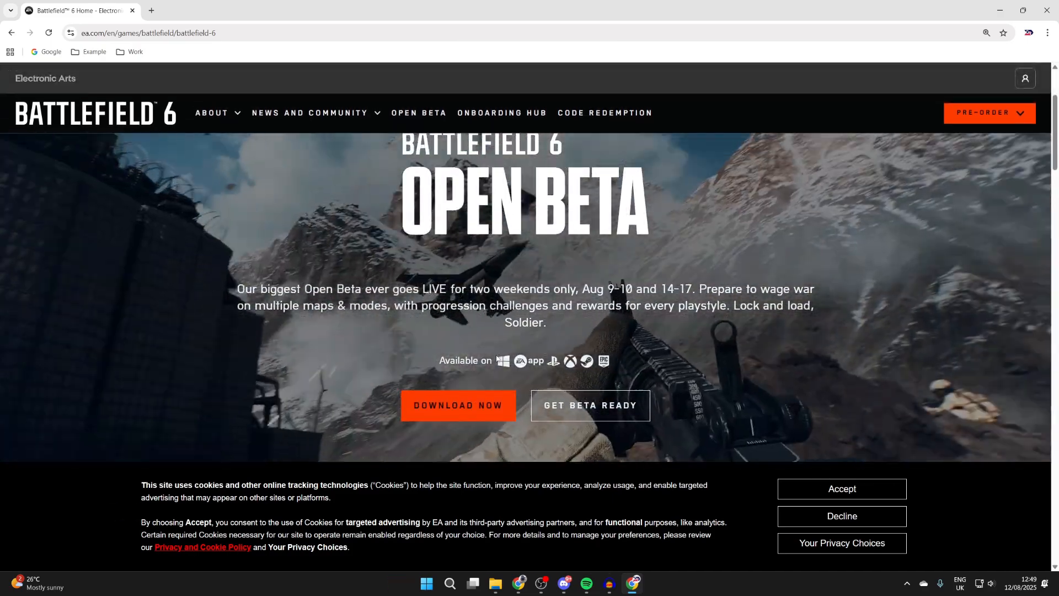
Choose the EA app for Windows platform for the Open Beta, downloading EAappInstaller.exe.
{"action": "left_click", "coordinate": [458, 405]}
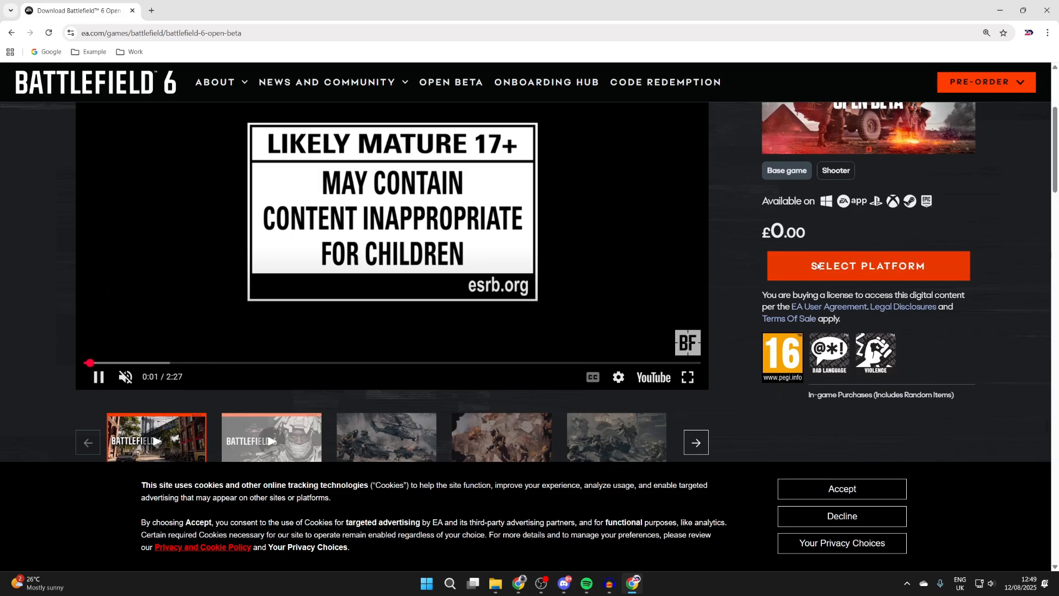
{"action": "left_click", "coordinate": [867, 266]}
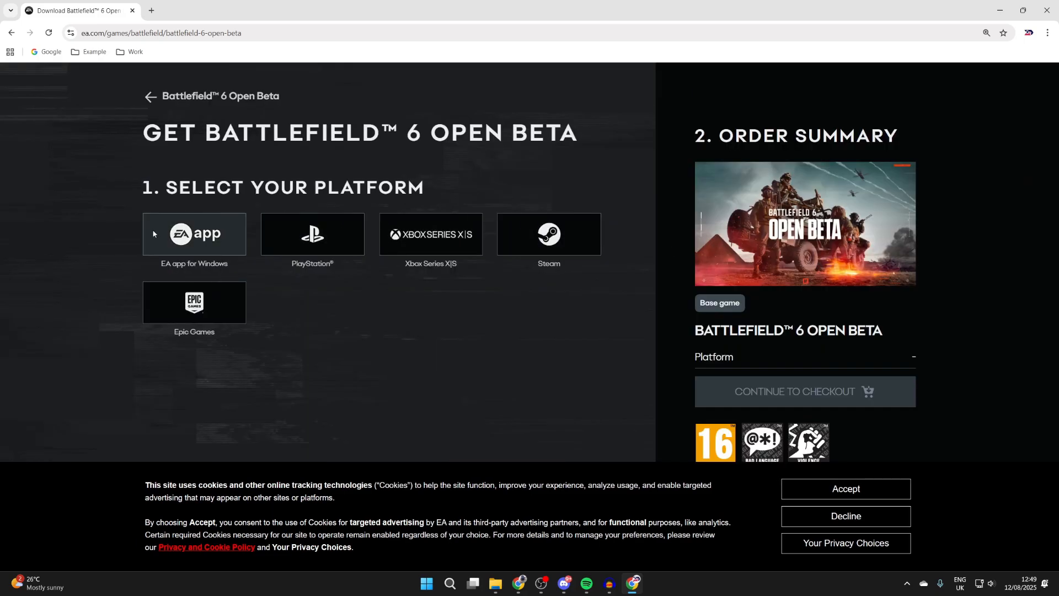
{"action": "mouse_move", "coordinate": [178, 257]}
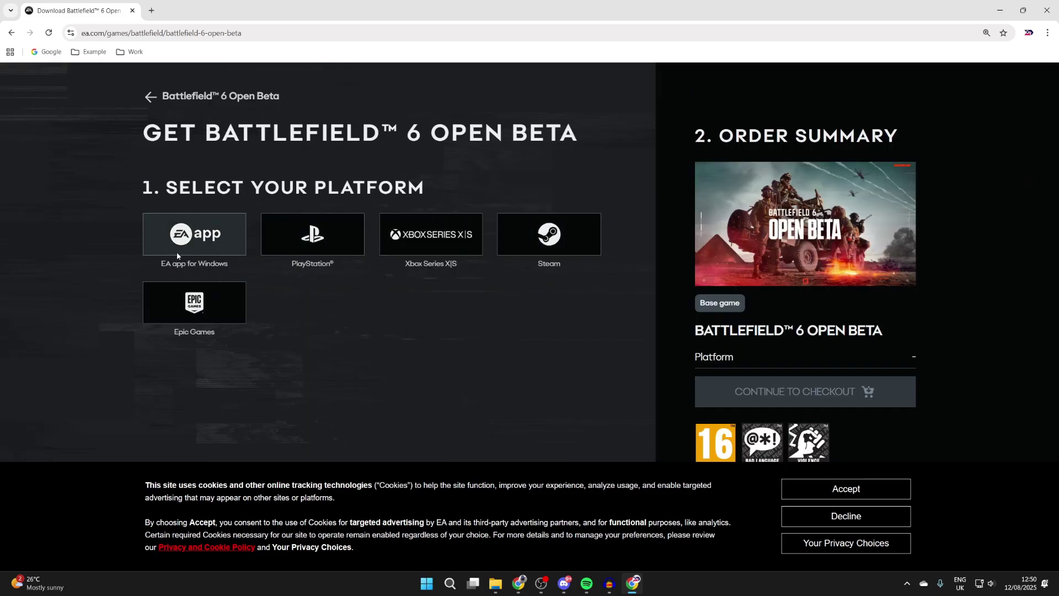
{"action": "left_click", "coordinate": [194, 233]}
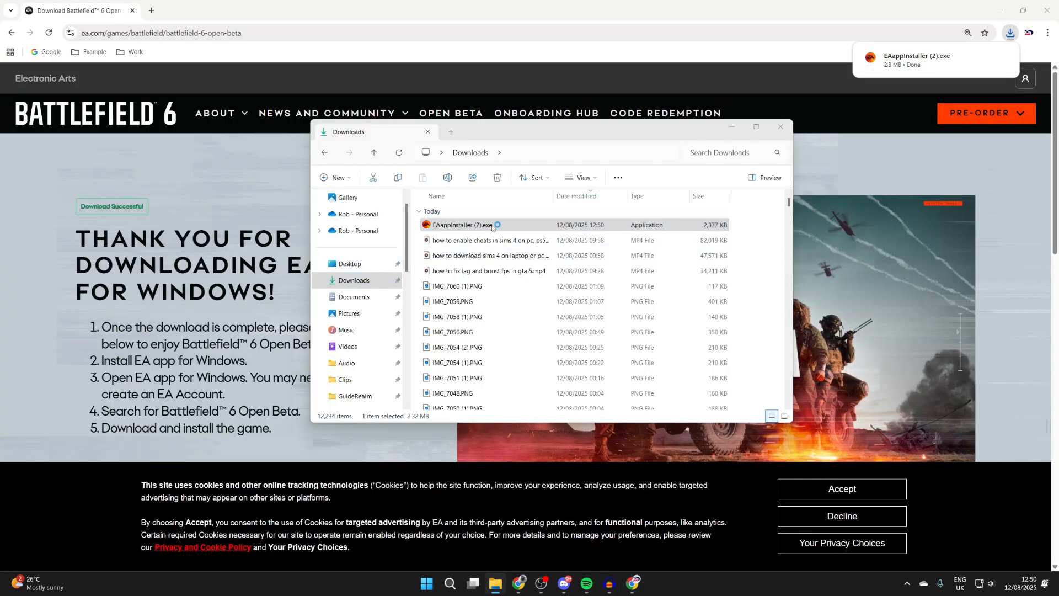
Run EAappInstaller (2).exe from Downloads to install and sign in to the EA app.
{"action": "double_click", "coordinate": [460, 224]}
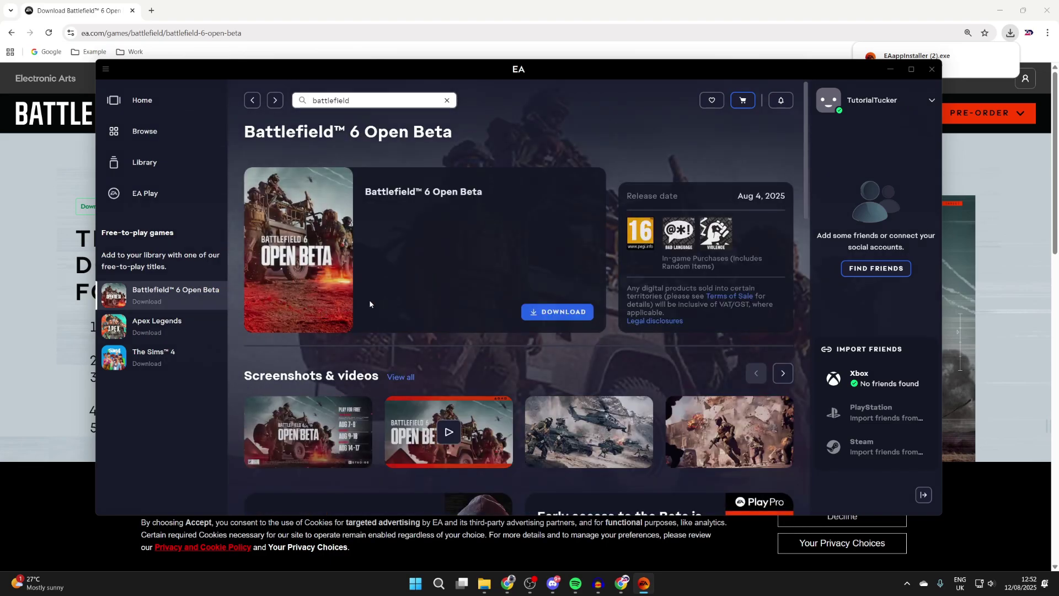
Download the Battlefield 6 Open Beta with default options and view it installing in Library.
{"action": "left_click", "coordinate": [556, 311]}
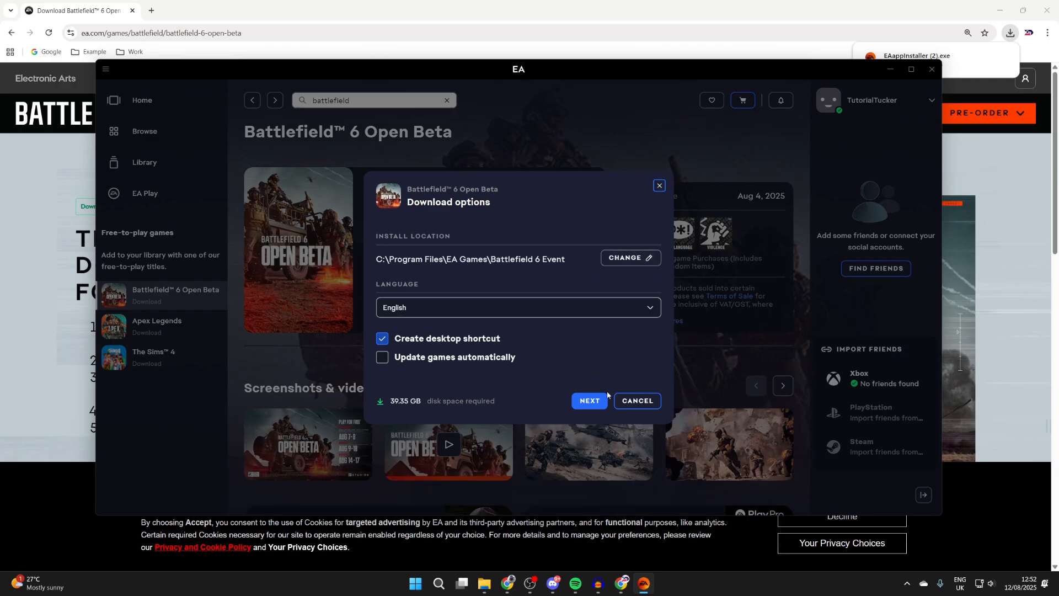
{"action": "left_click", "coordinate": [588, 401]}
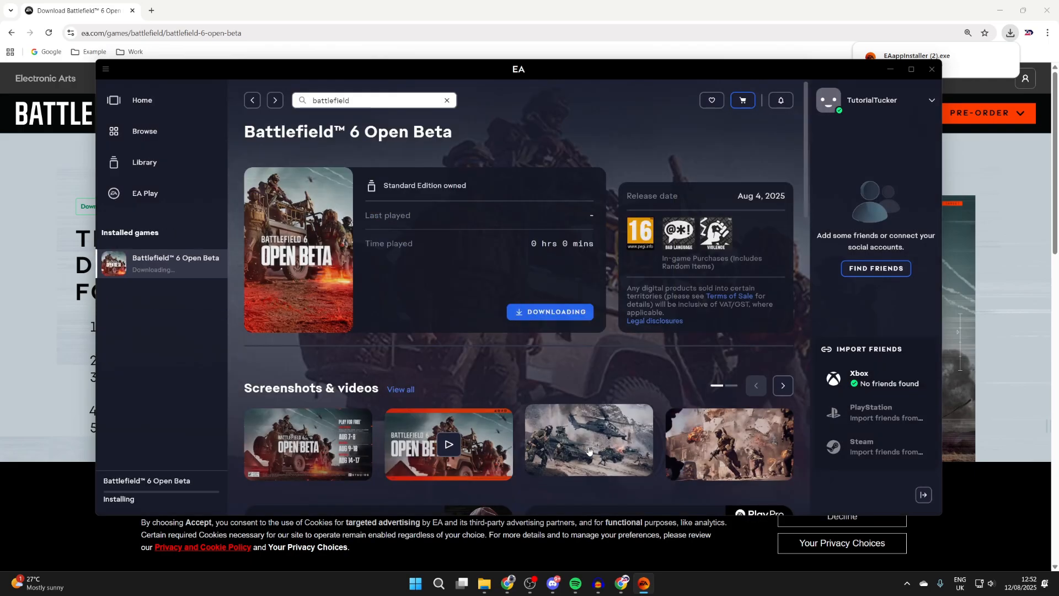
{"action": "left_click", "coordinate": [144, 162]}
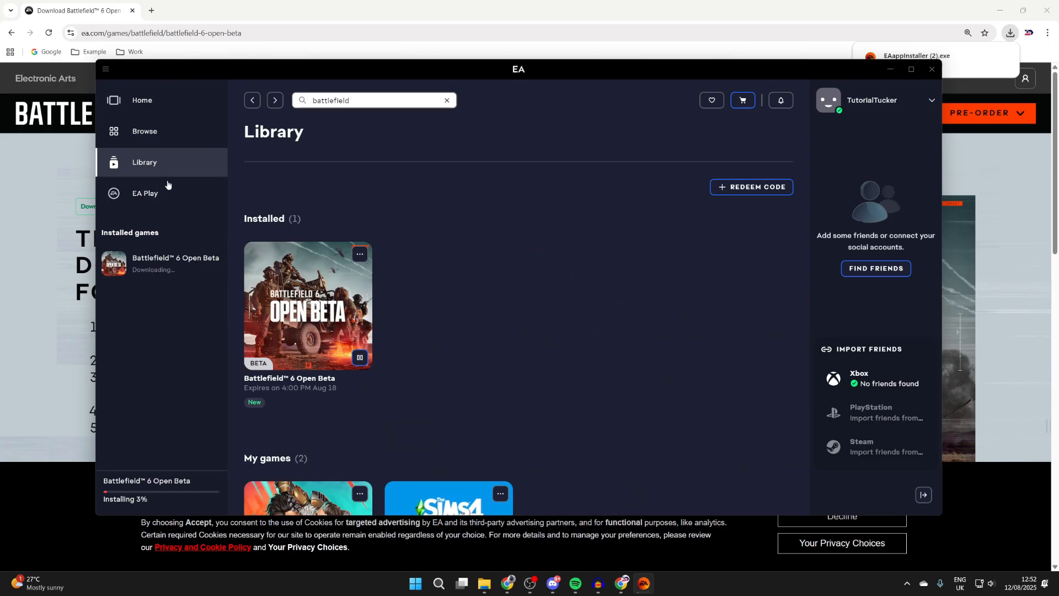